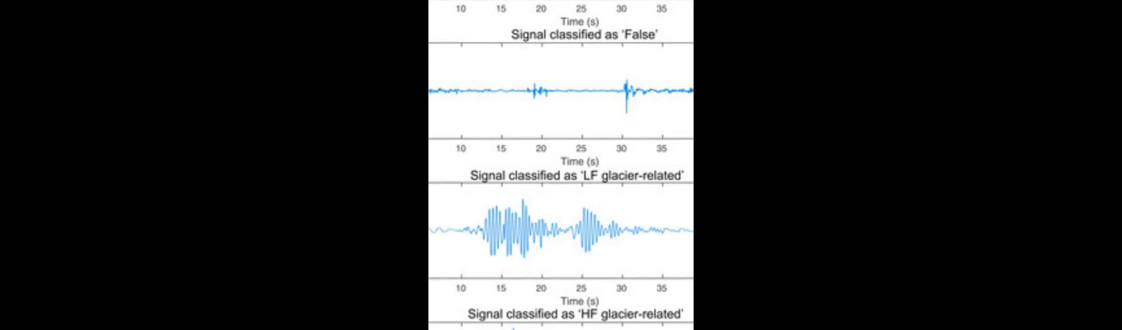
{"action": "scroll", "scroll_direction": "down", "scroll_amount": 3}
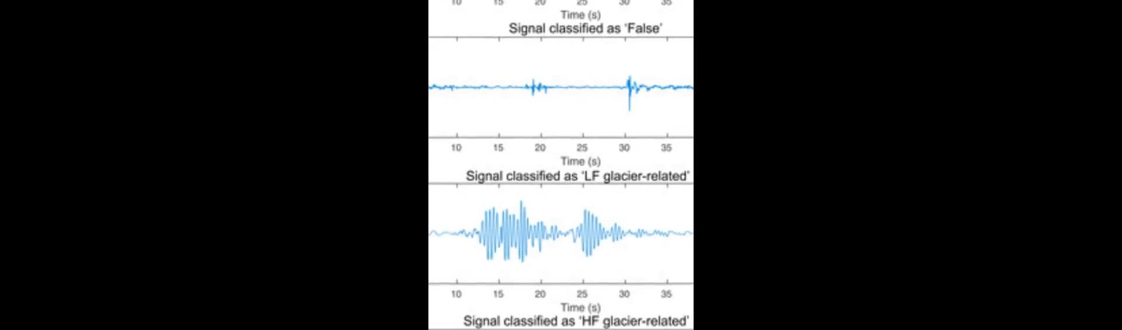
{"action": "scroll", "scroll_direction": "down", "scroll_amount": 3}
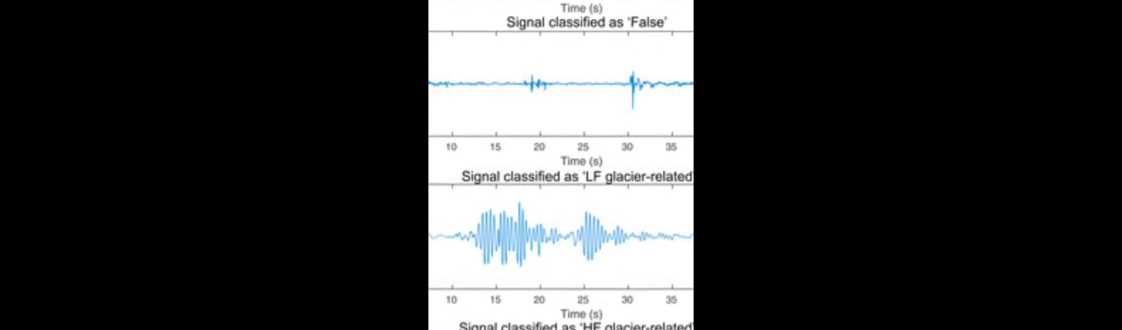
{"action": "scroll", "scroll_direction": "down", "scroll_amount": 3}
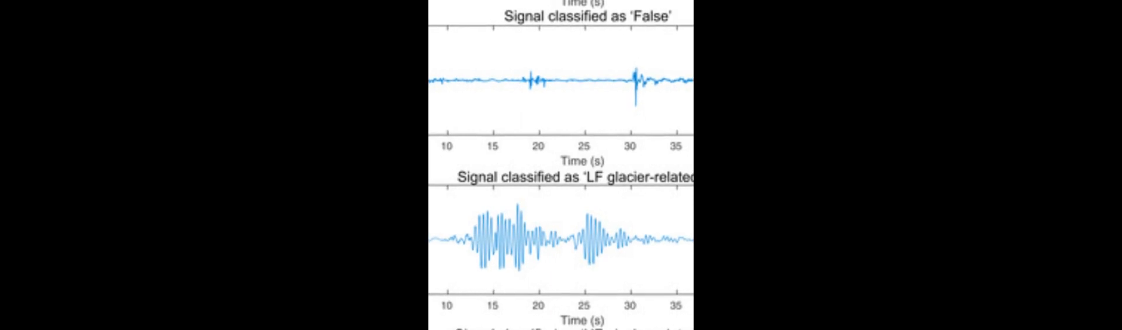